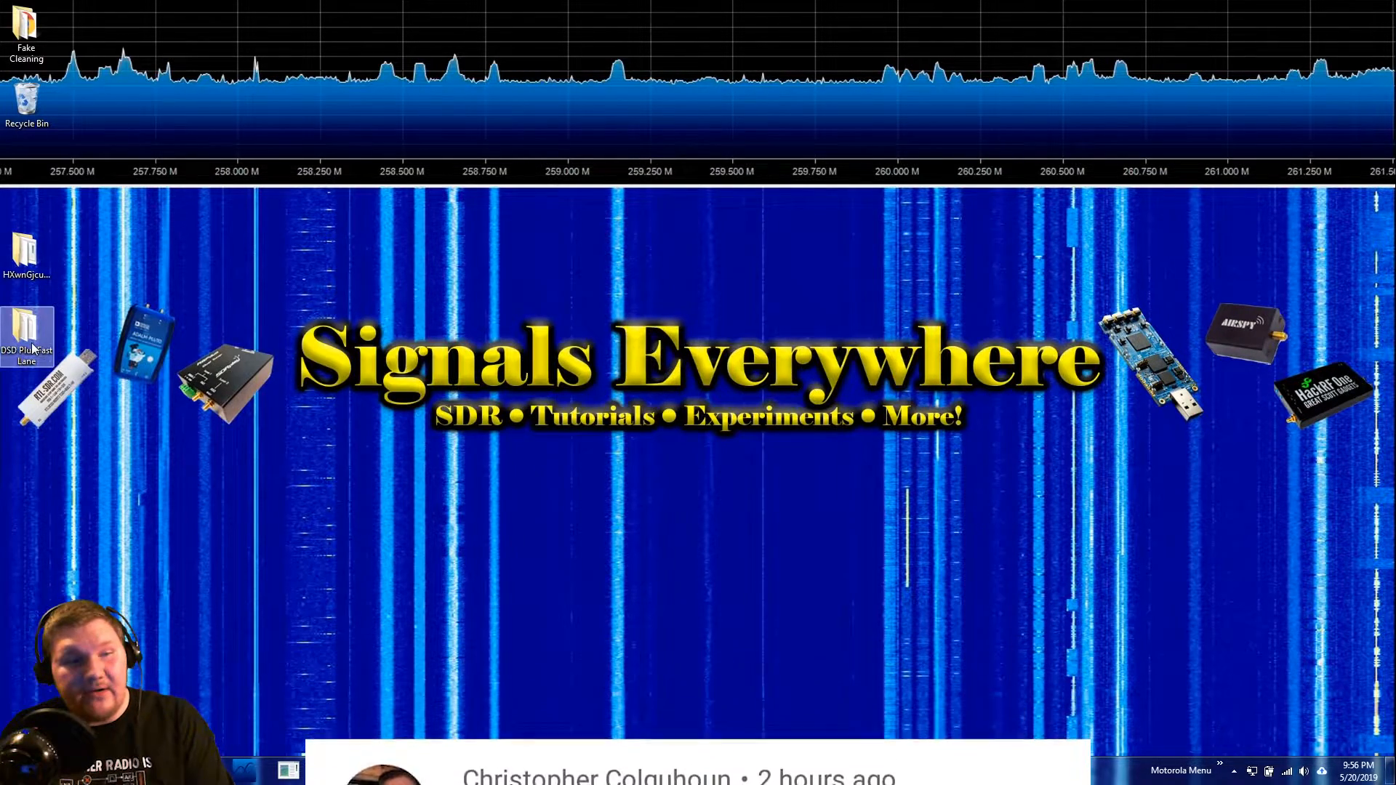
# Open the downloaded HXwmGjcu8F_DSDPlus2p176 folder beside the DSD Plus Fast Lane window.
pyautogui.doubleClick(27, 334)
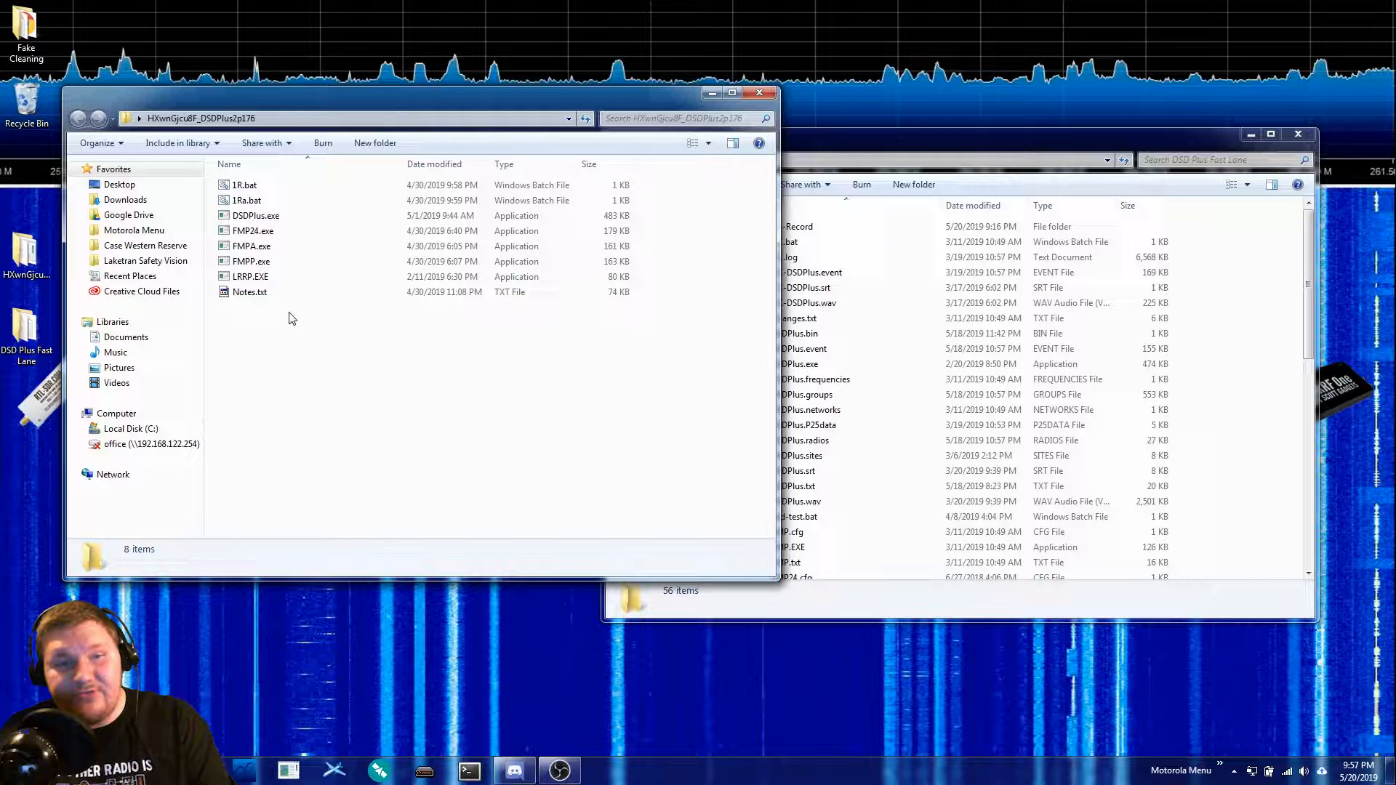
# Copy the eight update files into DSD Plus Fast Lane, replacing every conflict, and sort by type.
pyautogui.rightClick(285, 258)
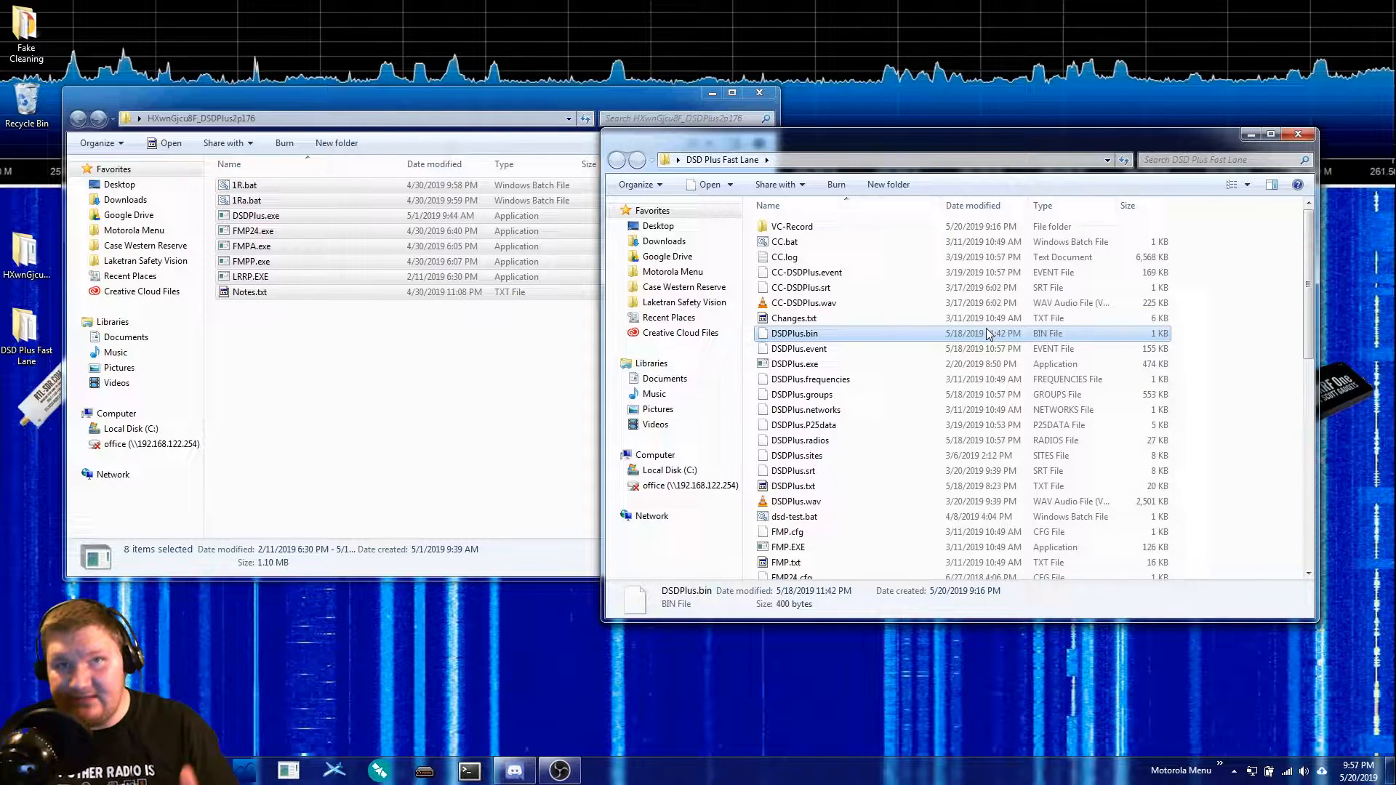
pyautogui.moveTo(1180, 383)
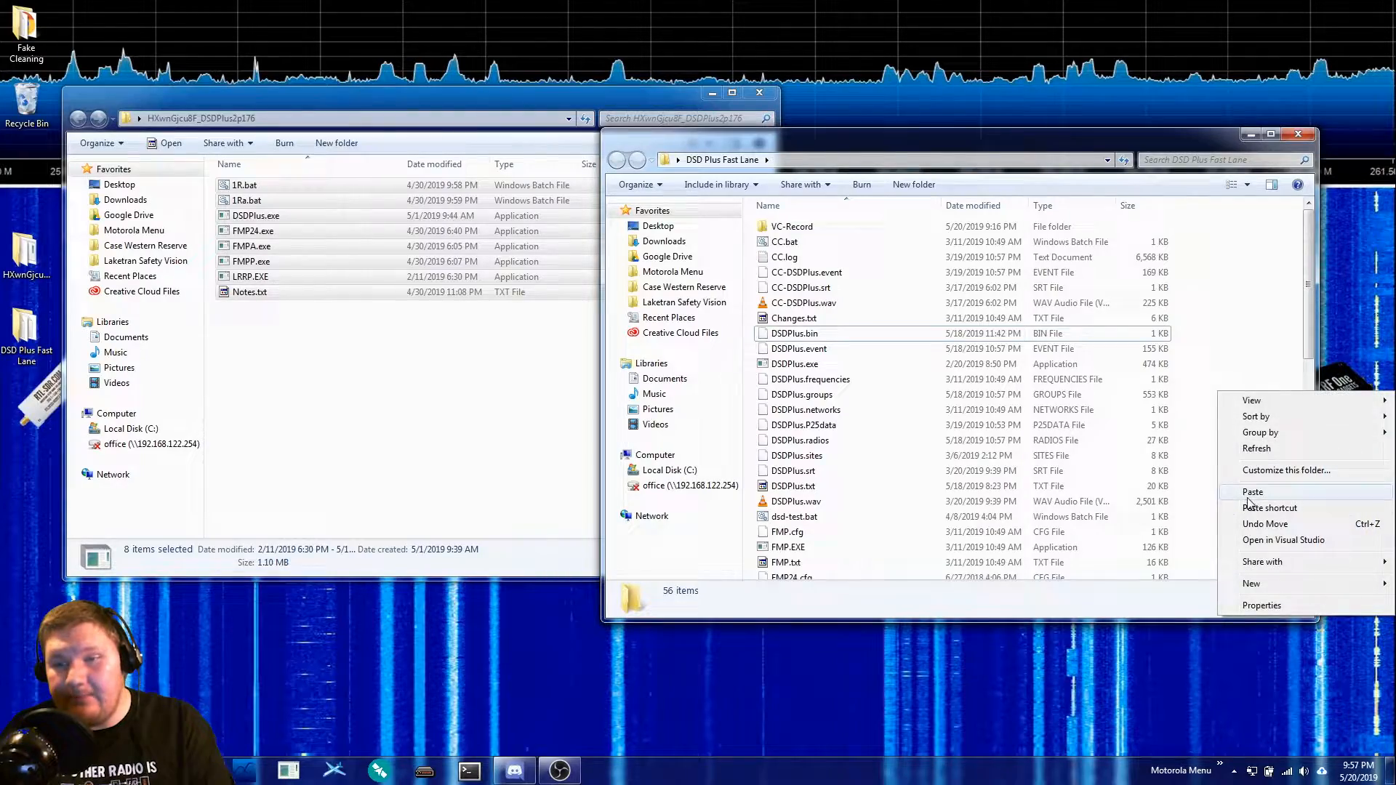
pyautogui.click(1253, 491)
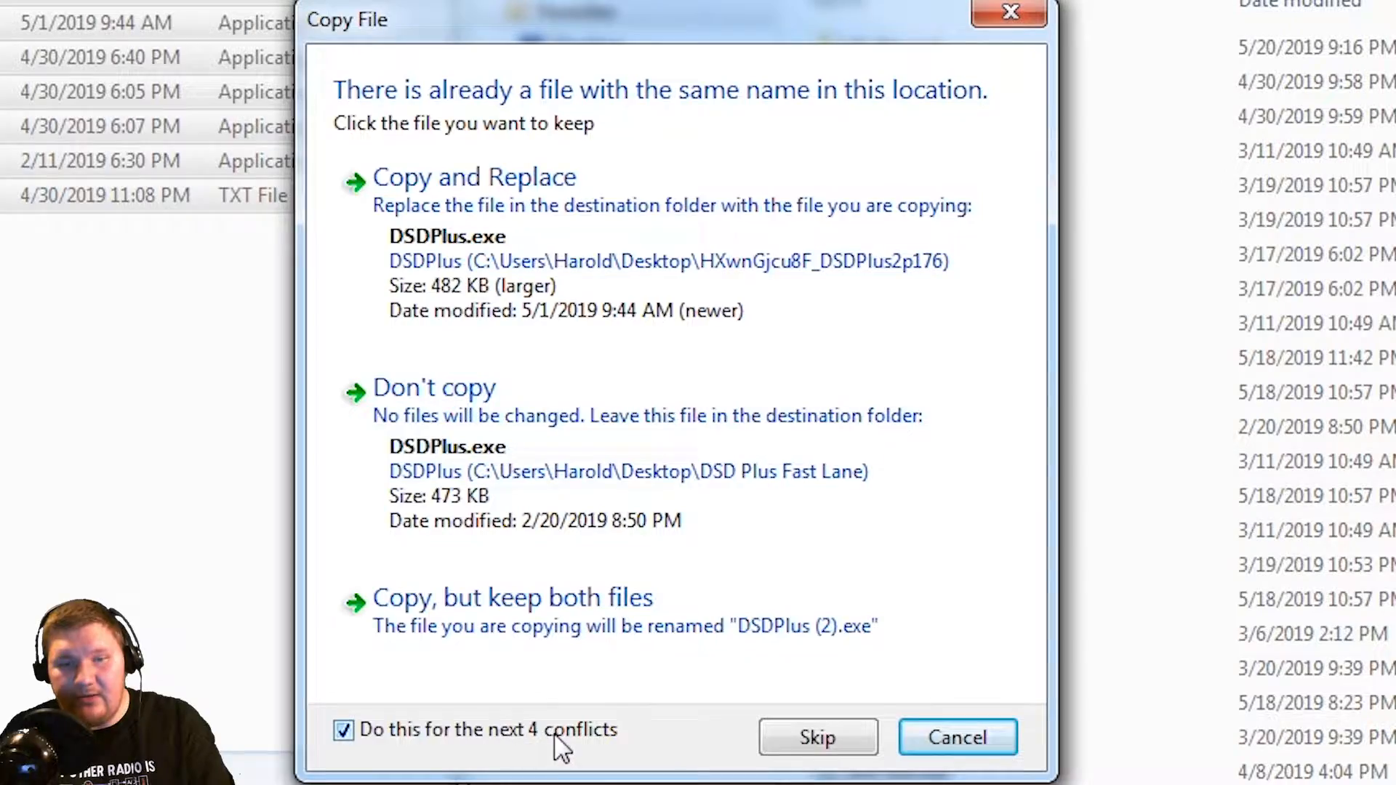
pyautogui.click(816, 738)
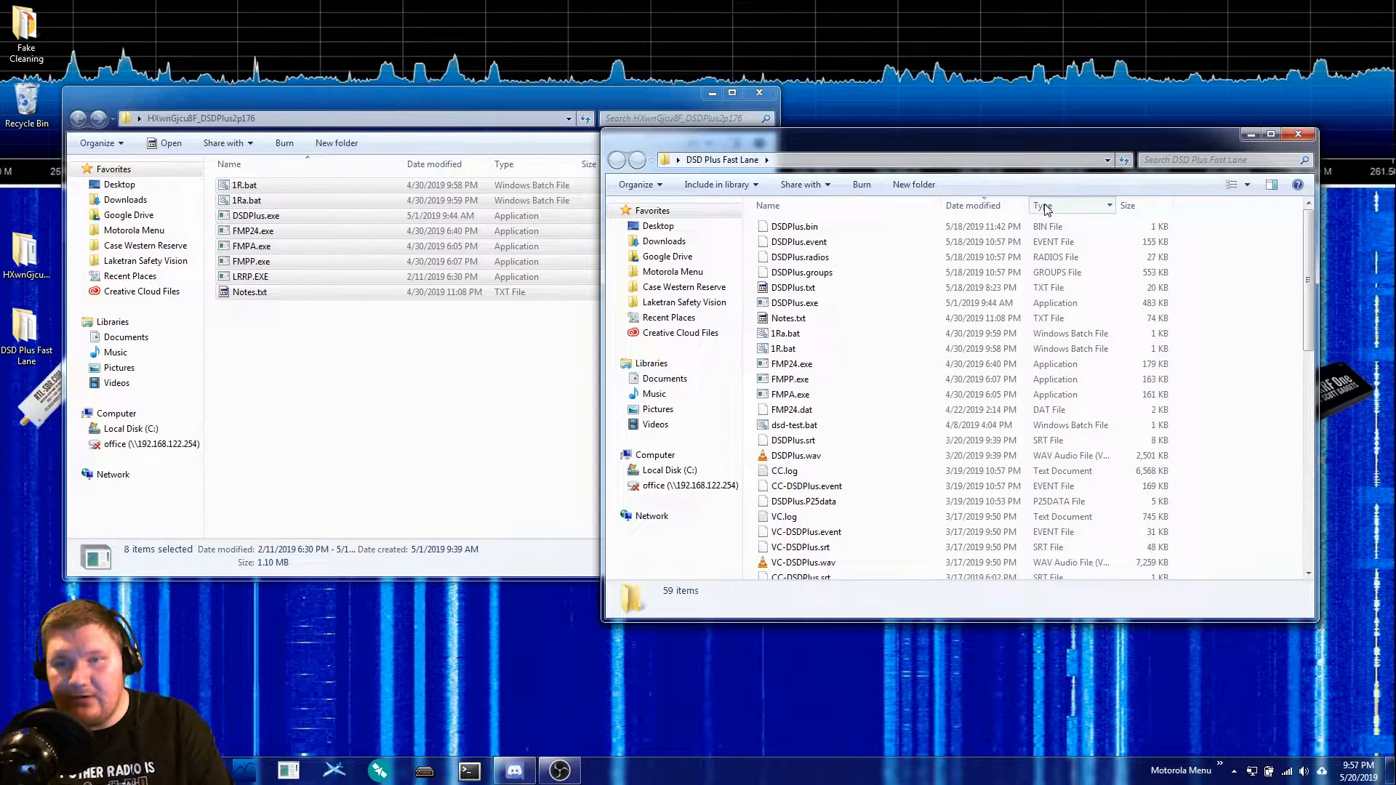
pyautogui.click(1042, 206)
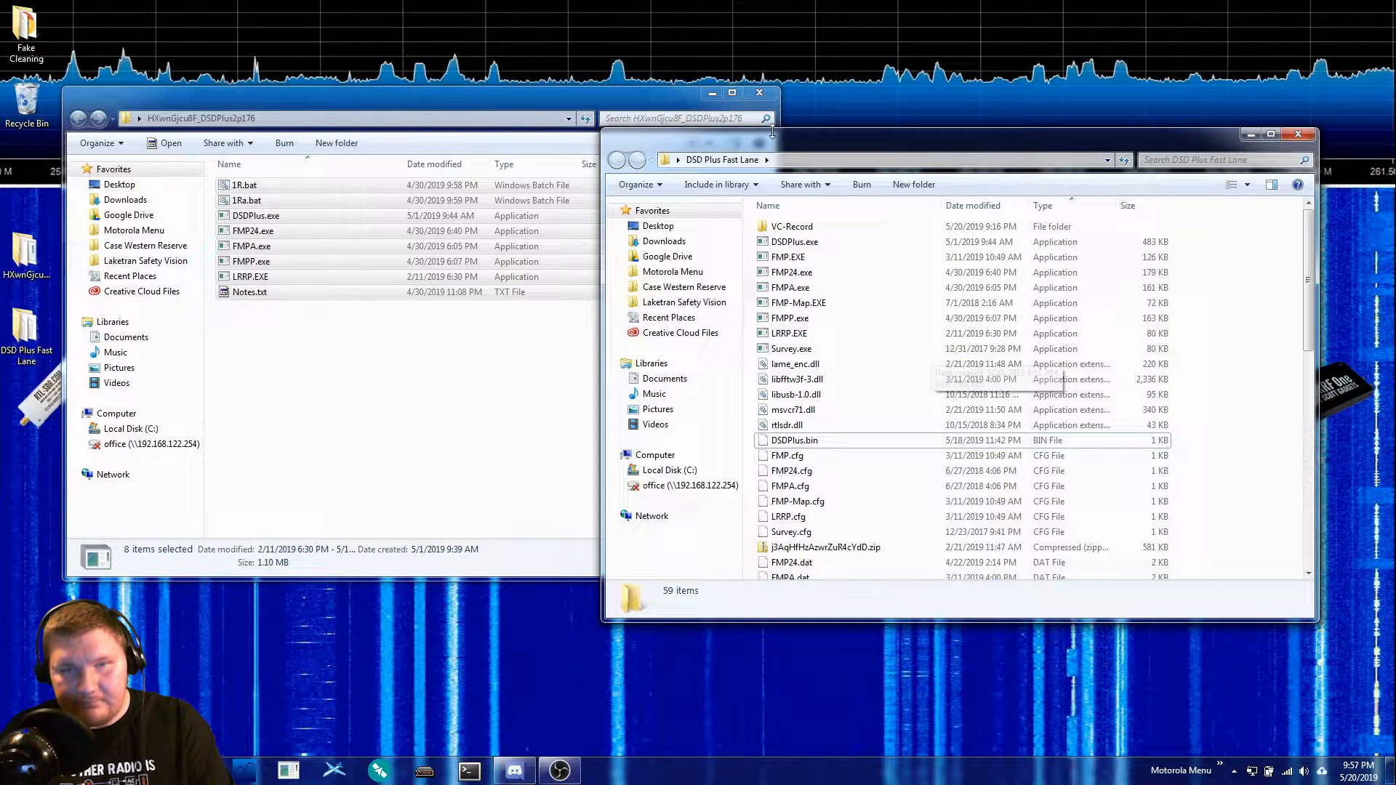
pyautogui.click(758, 91)
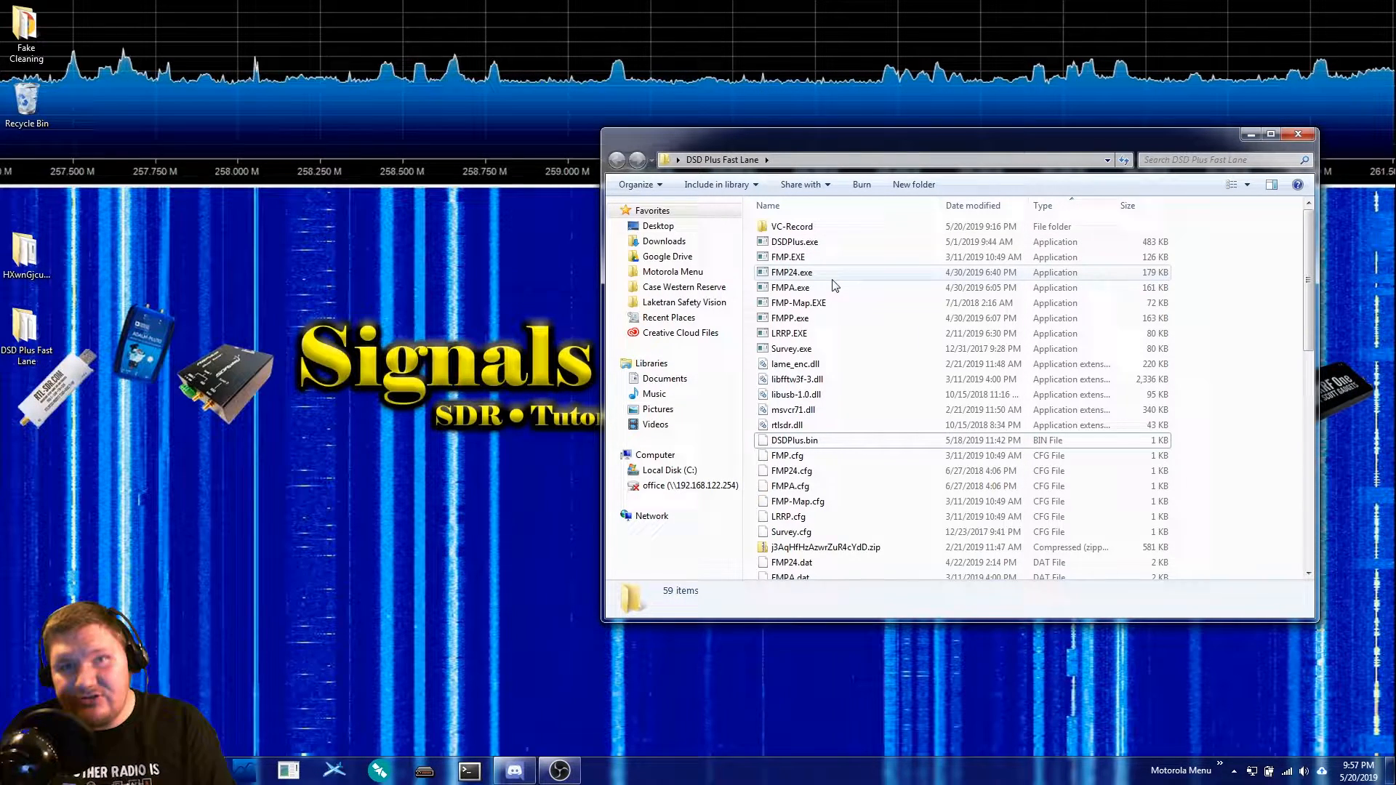
pyautogui.moveTo(905, 436)
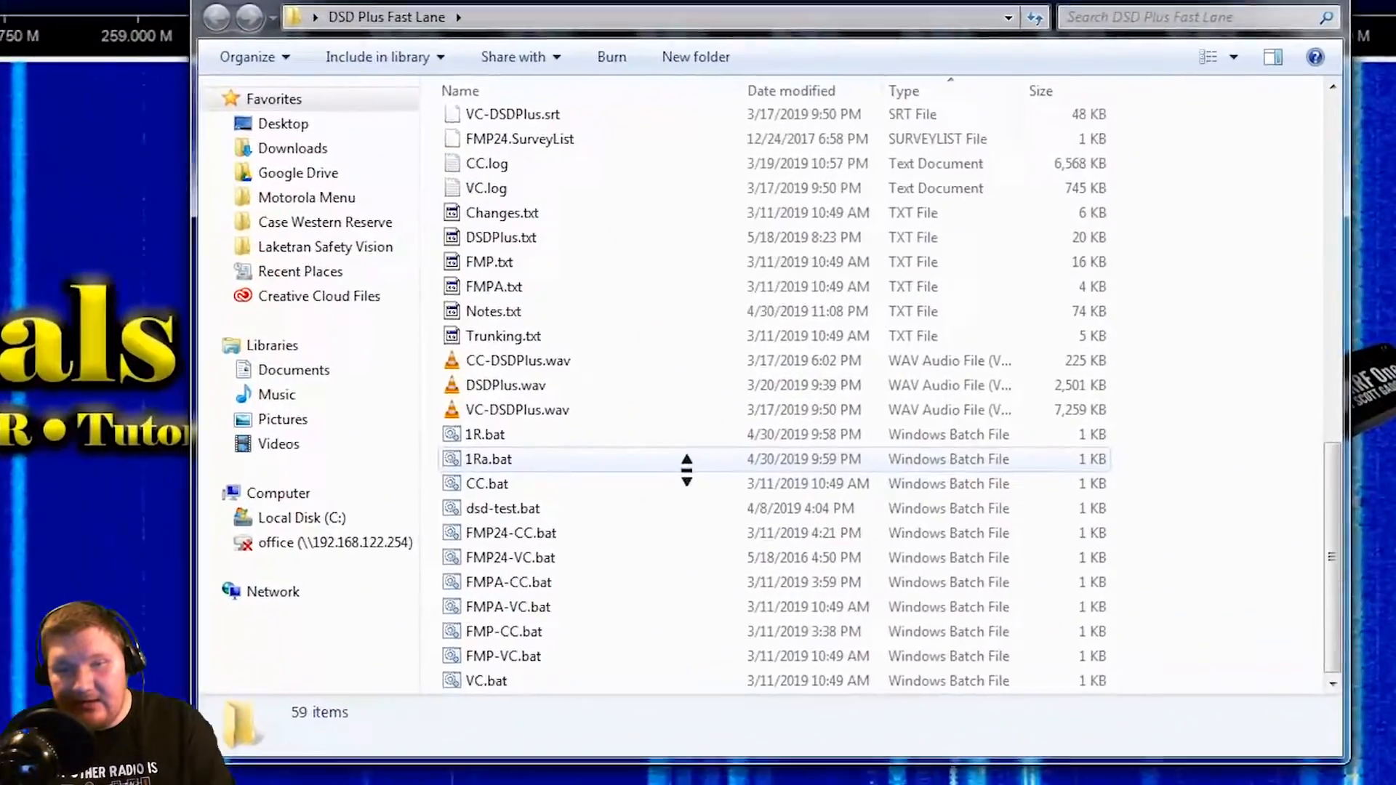
# Select 1R.bat in DSD Plus Fast Lane and bring up its context menu.
pyautogui.click(485, 435)
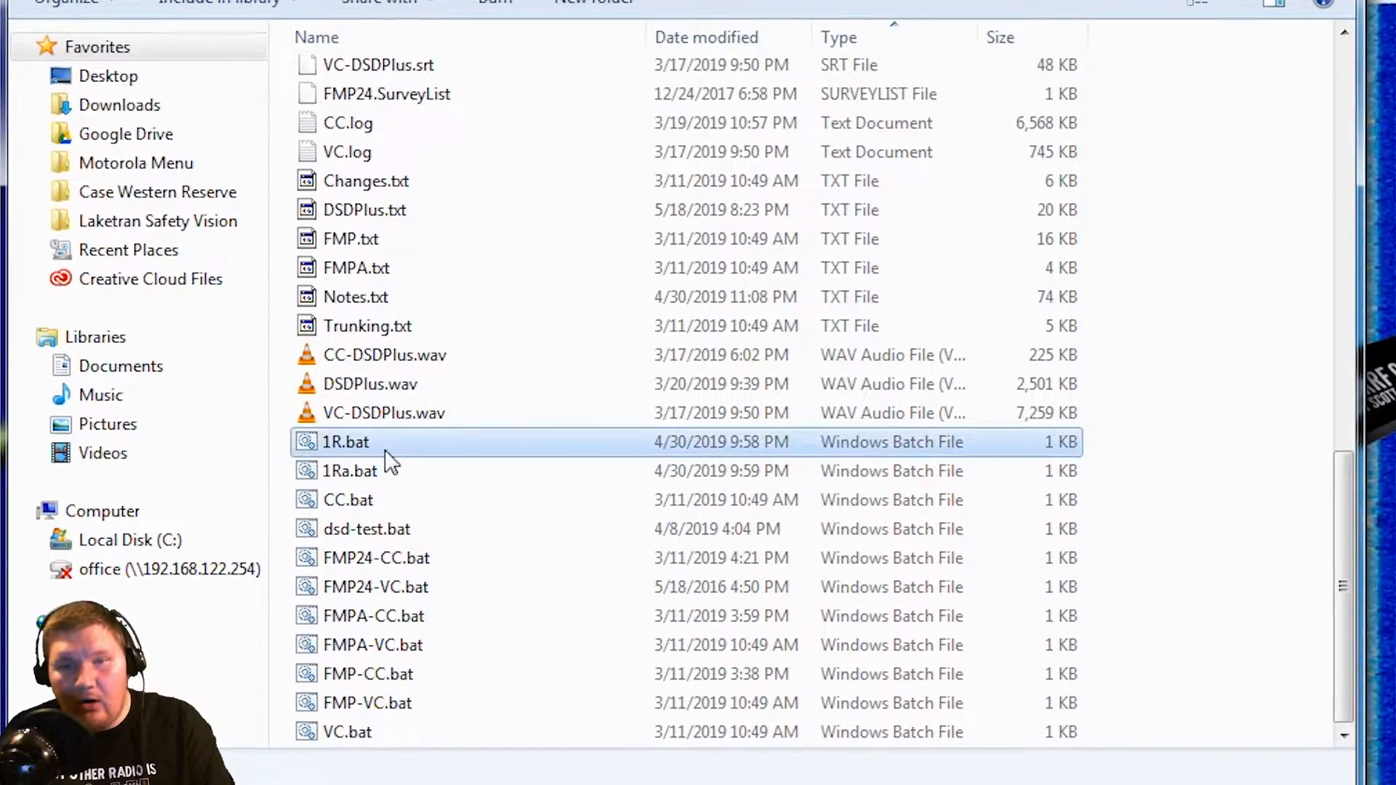
pyautogui.click(345, 441)
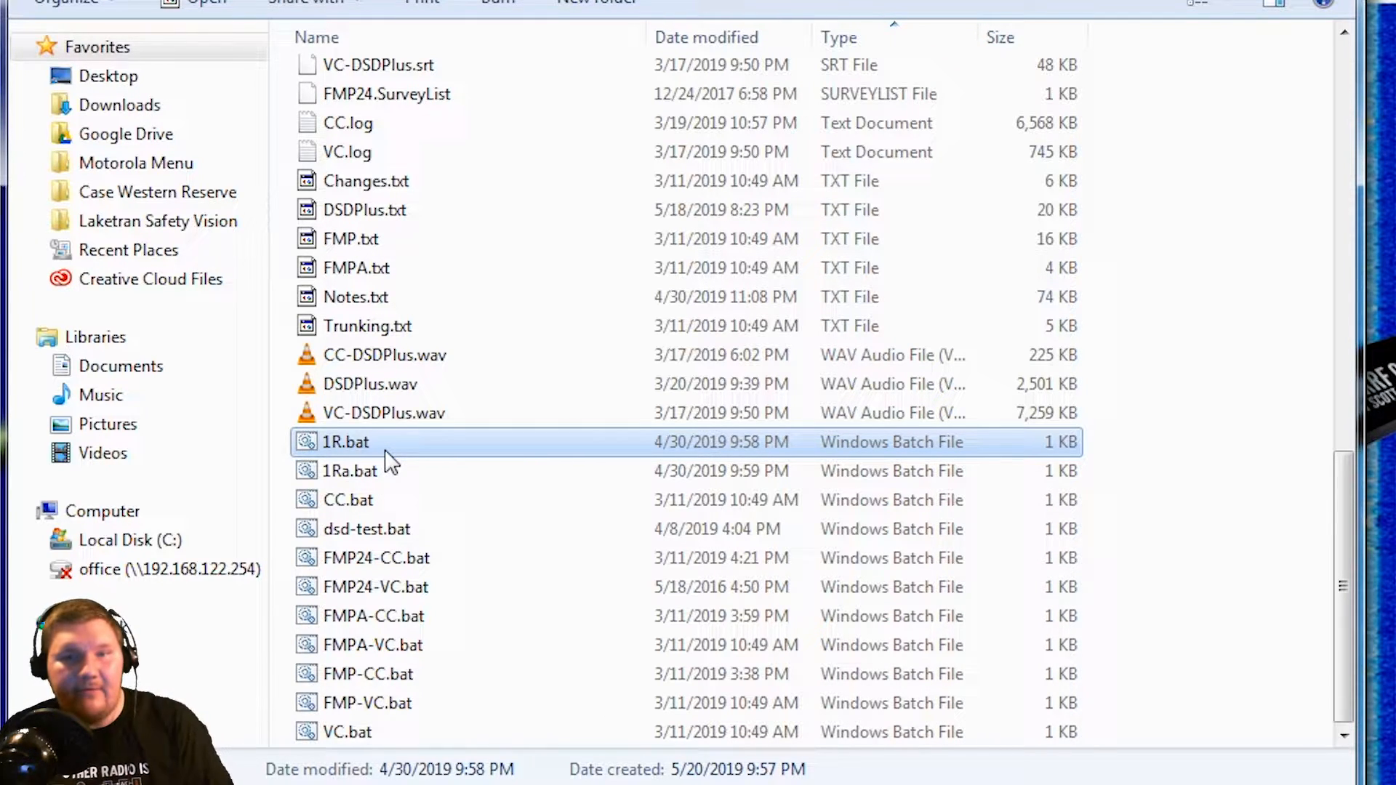
pyautogui.rightClick(345, 441)
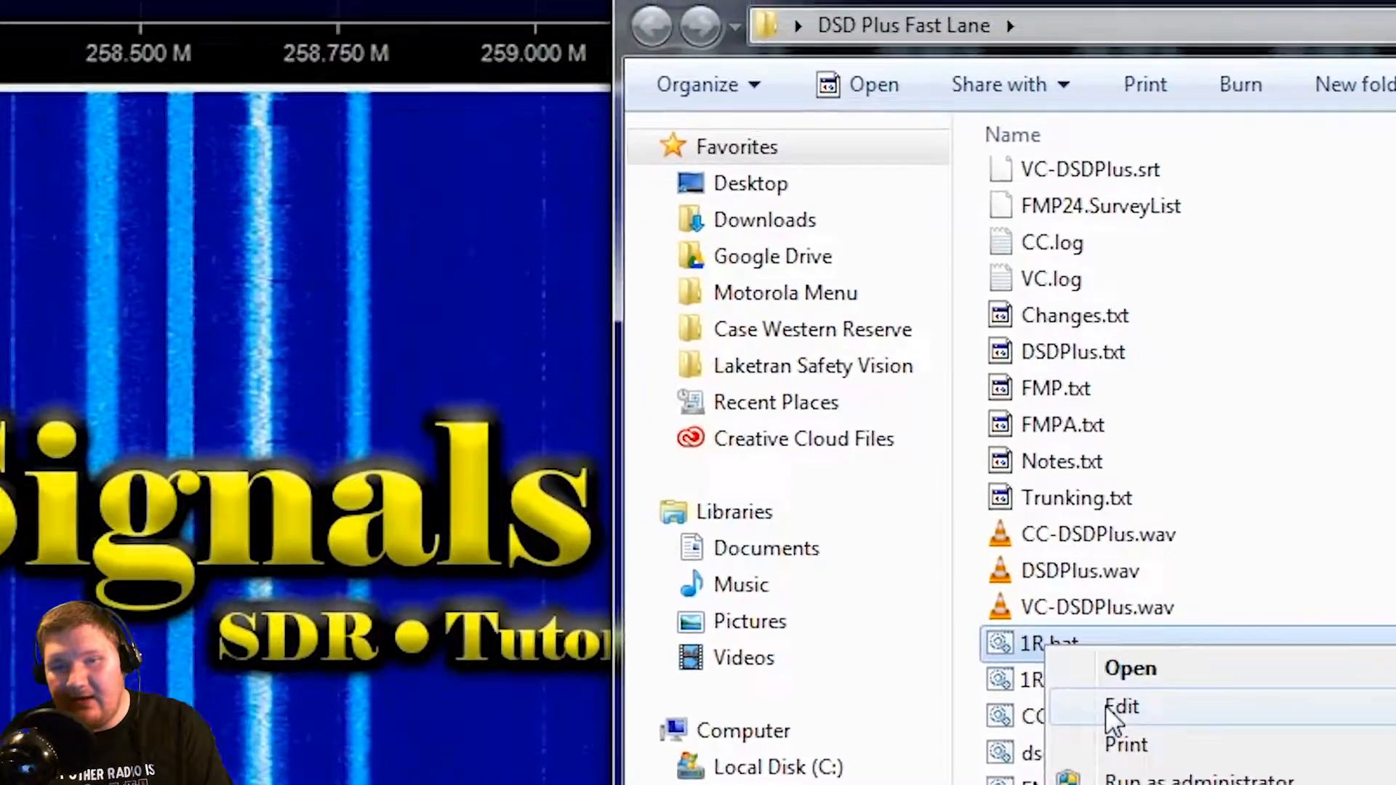
pyautogui.click(1121, 706)
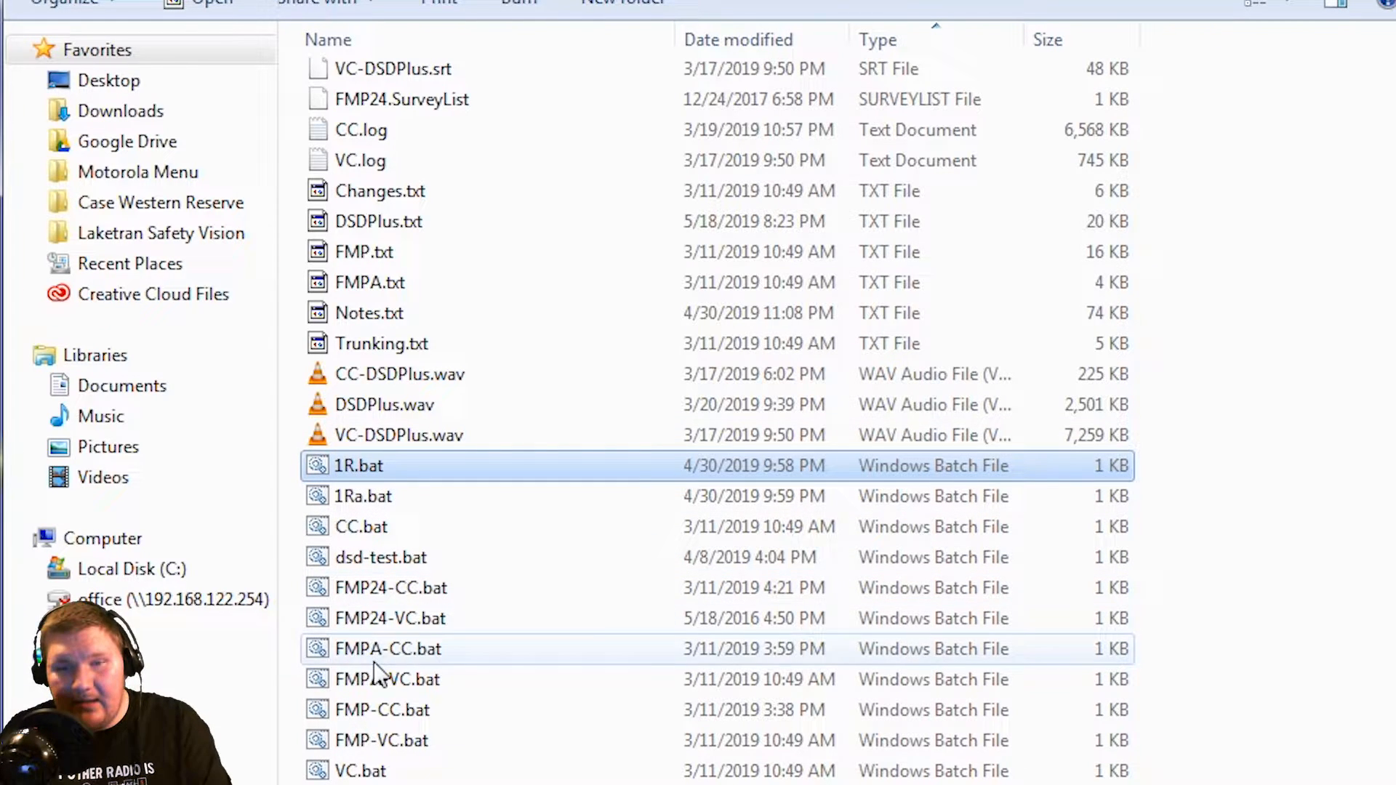
pyautogui.moveTo(409, 587)
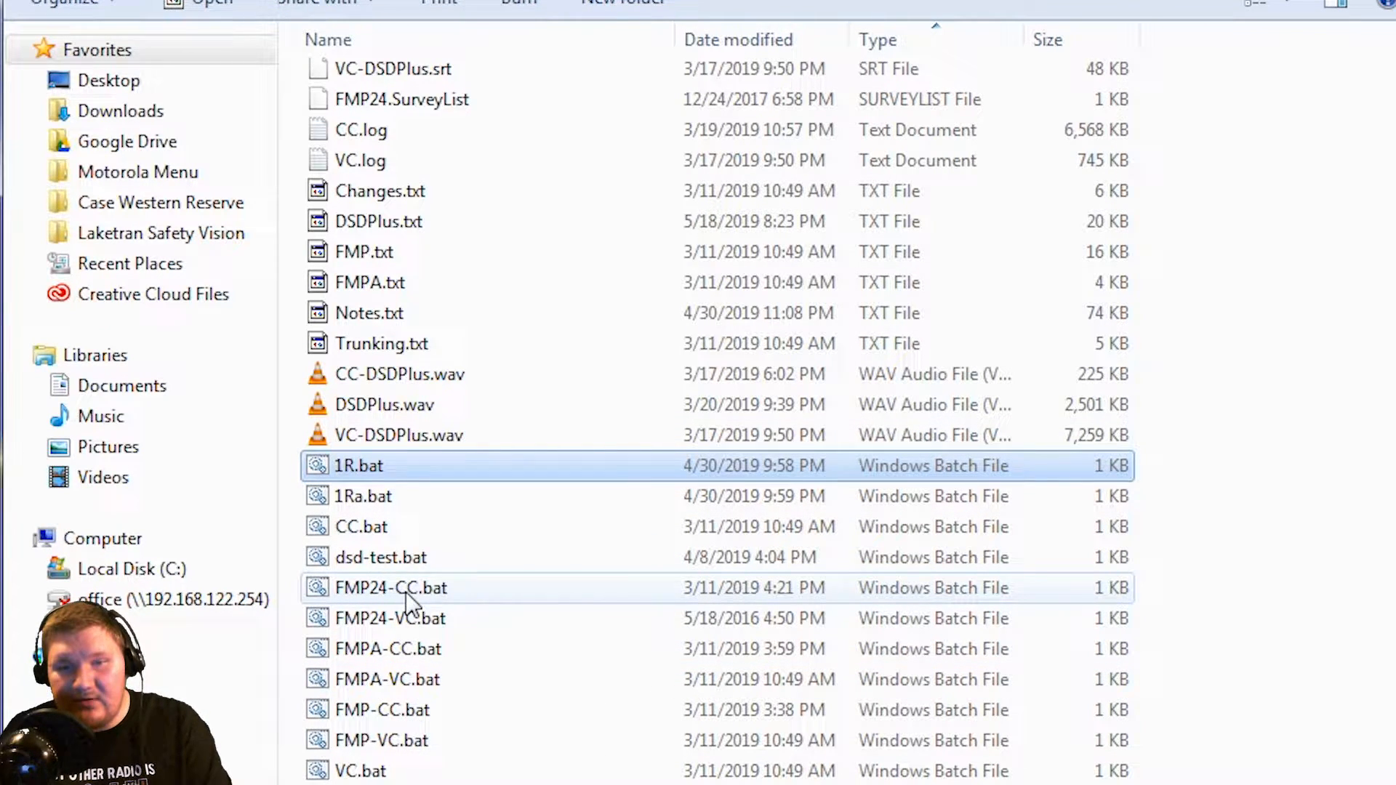
# Edit FMP24-CC.bat, inserting '-b12.5' before -f855.8625.
pyautogui.click(389, 588)
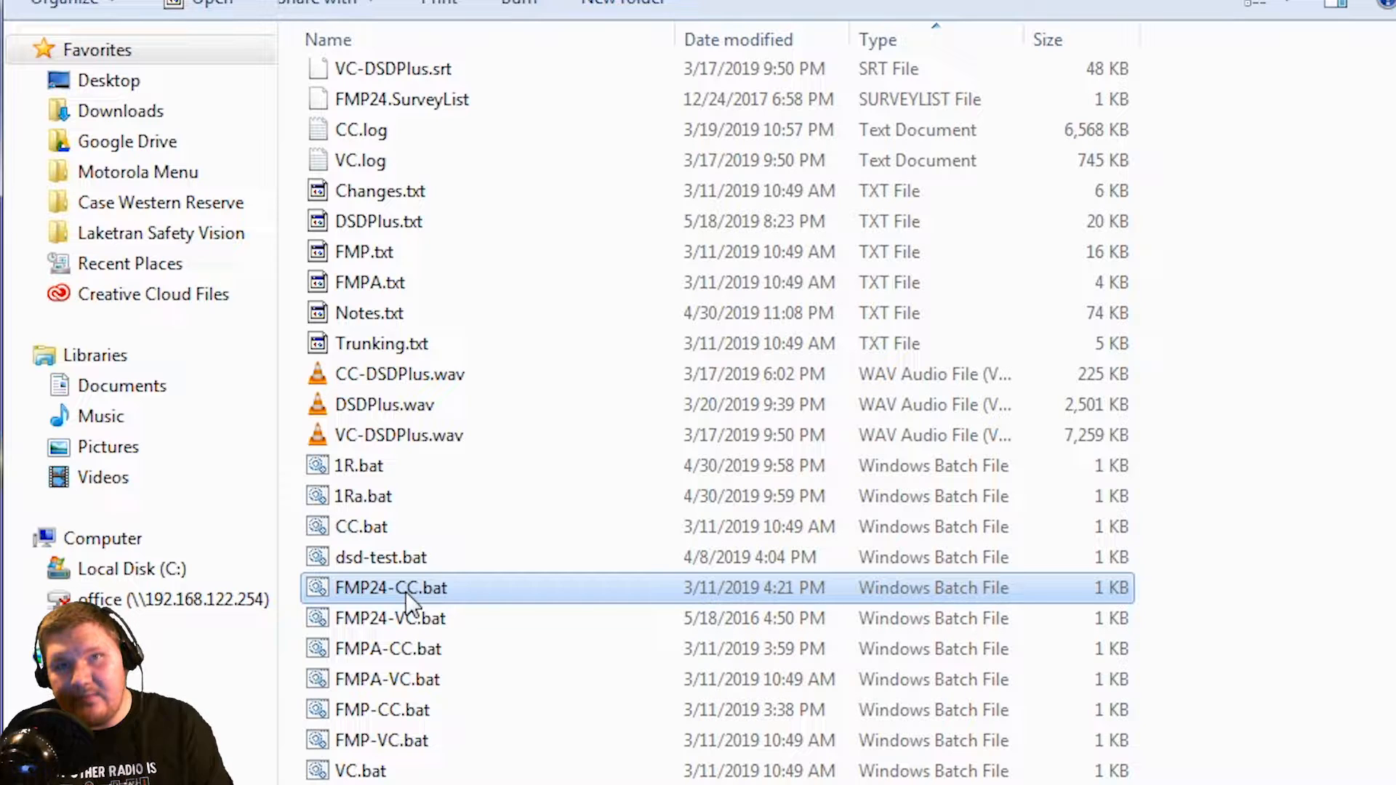
pyautogui.rightClick(390, 588)
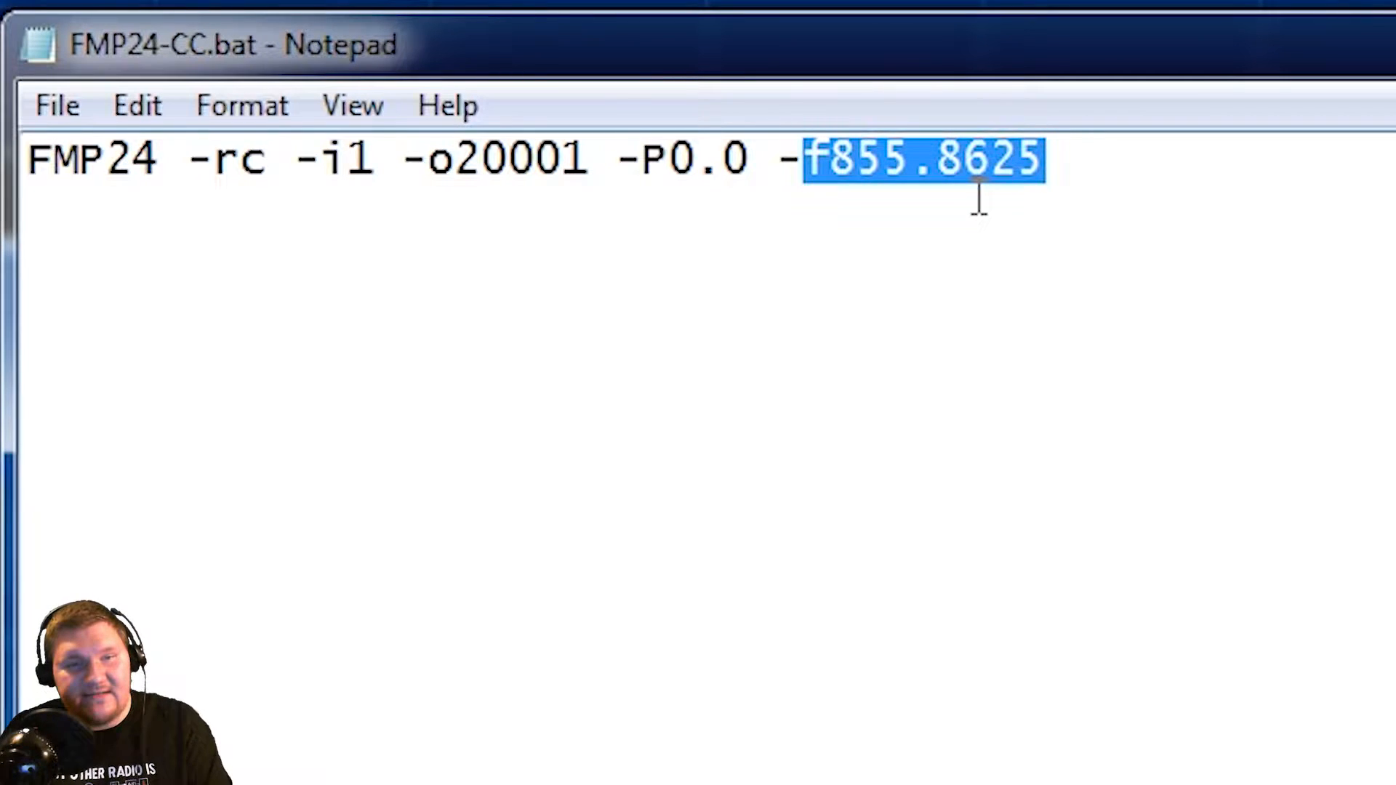
pyautogui.click(1046, 158)
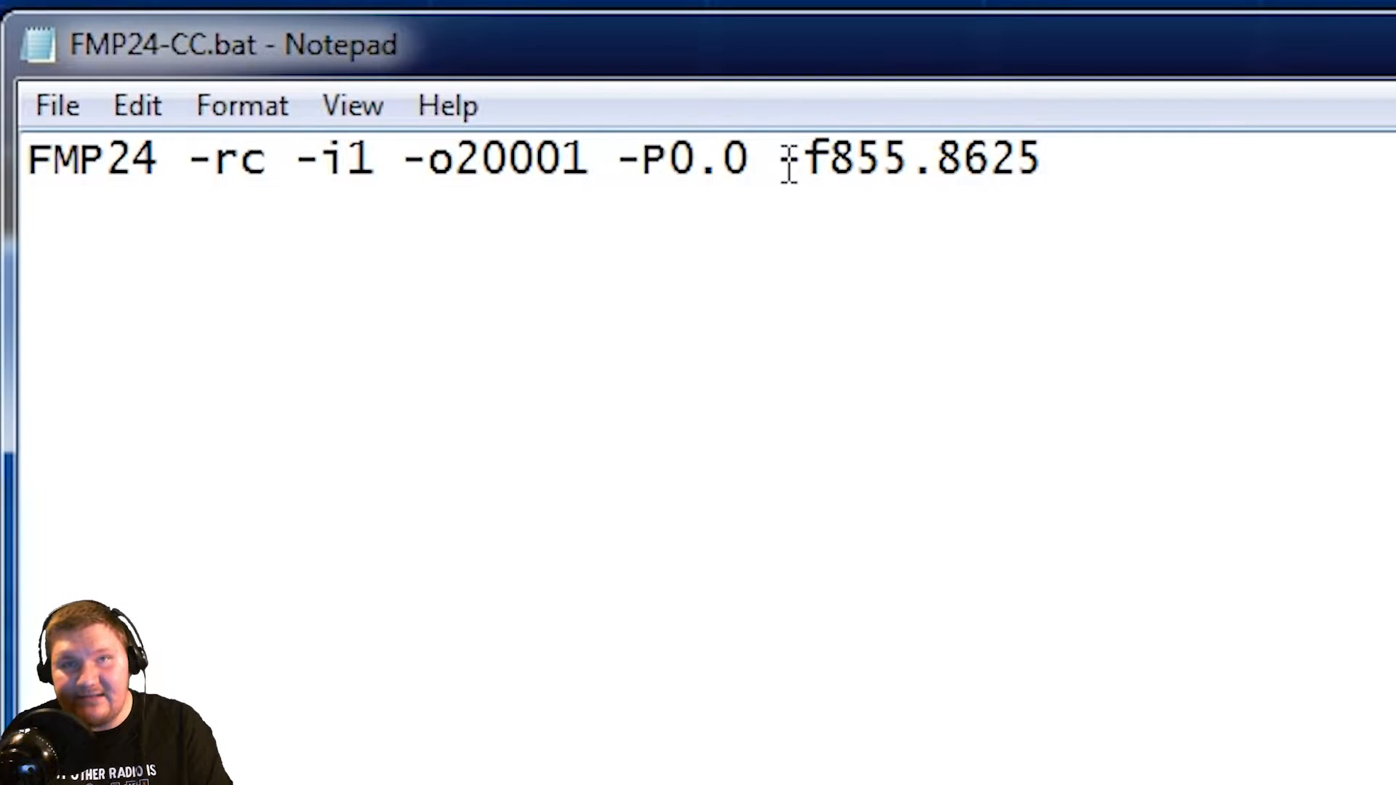
pyautogui.write('-')
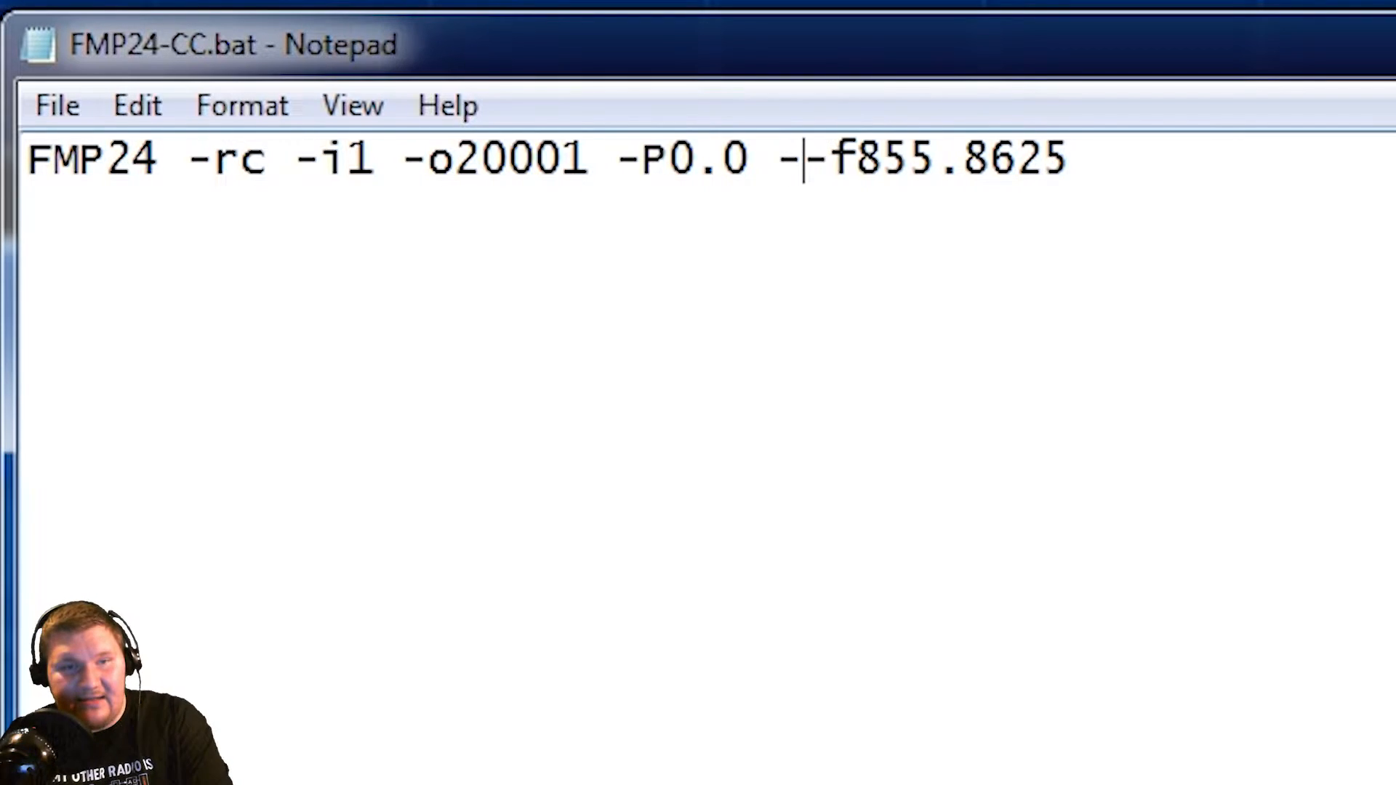
pyautogui.write('b12.5')
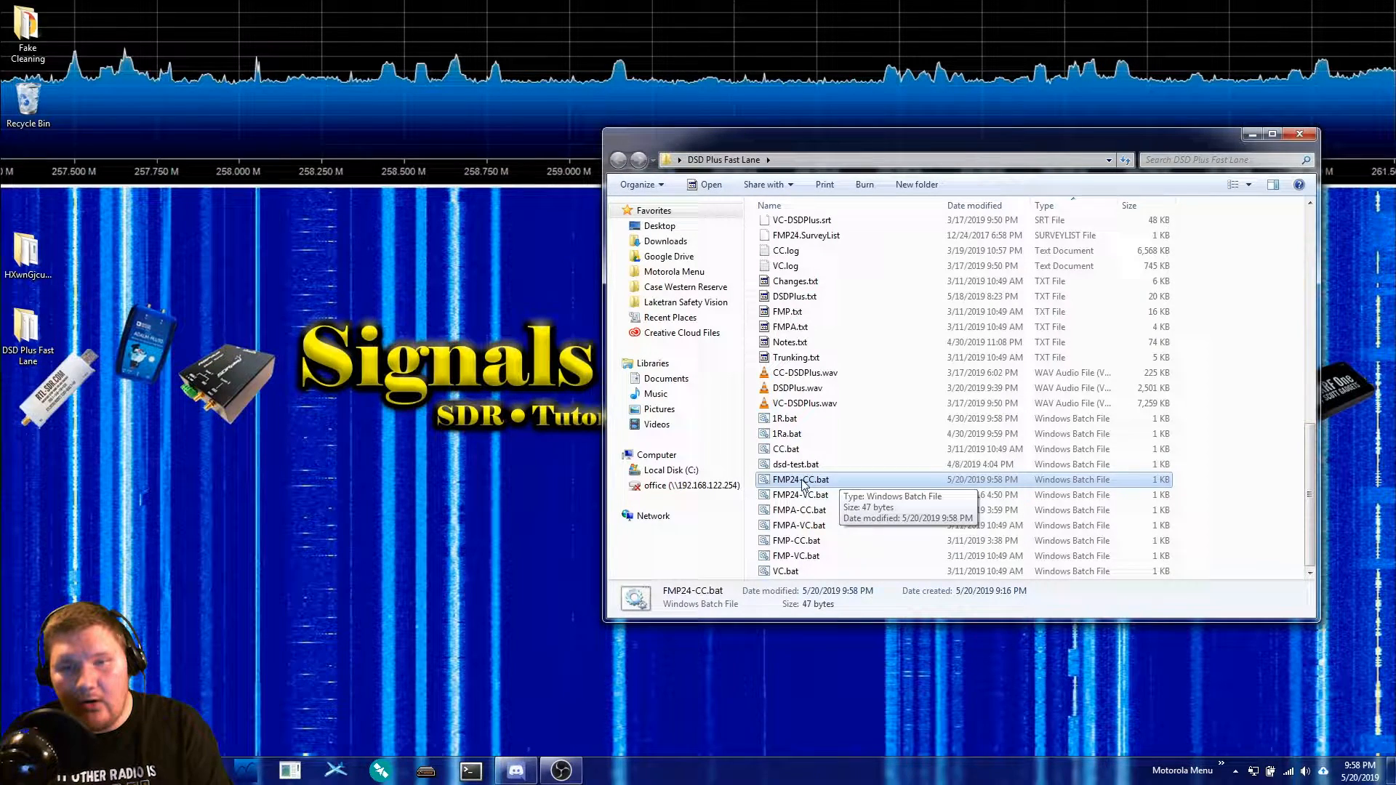
# Launch FMP24 from FMP24-CC.bat with trunk control channel following and spectrum window.
pyautogui.doubleClick(802, 479)
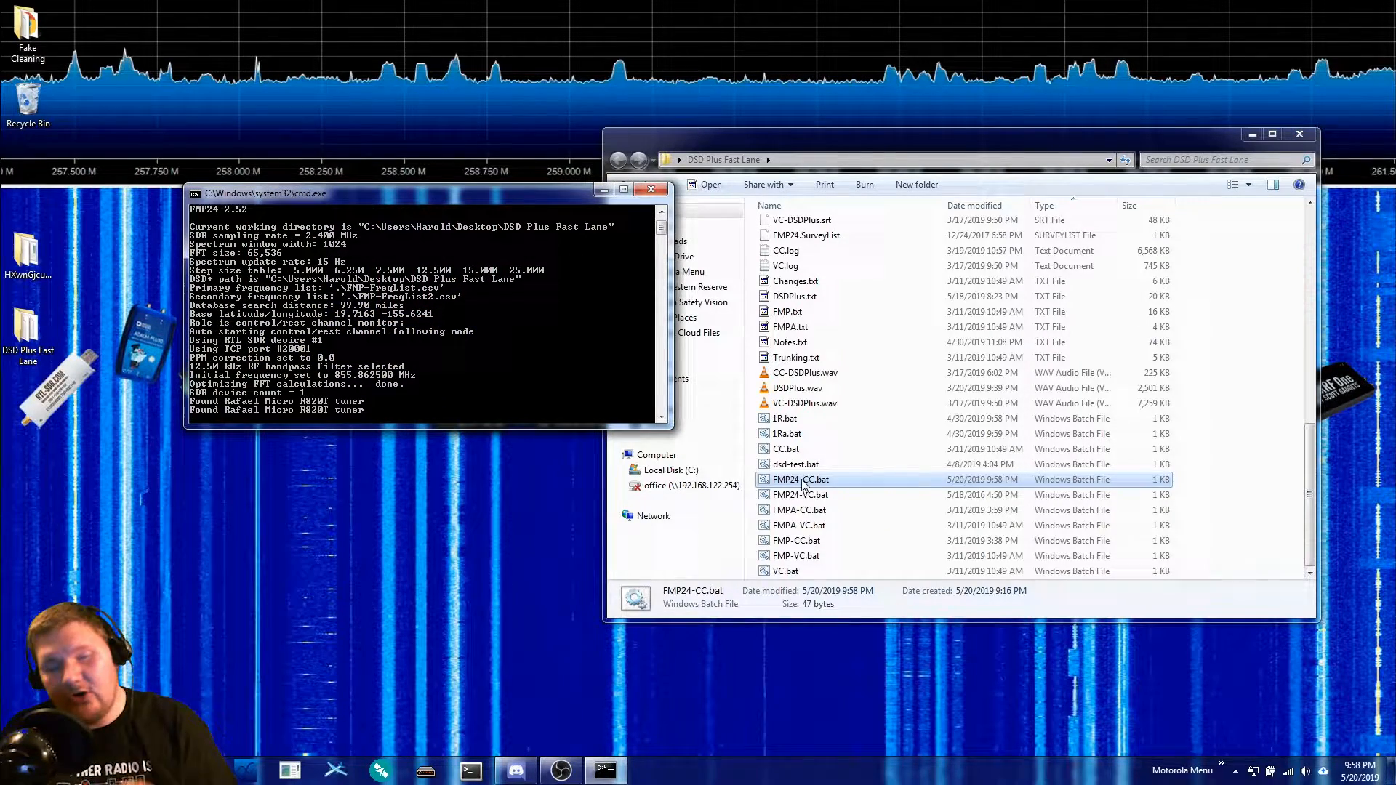
pyautogui.doubleClick(800, 479)
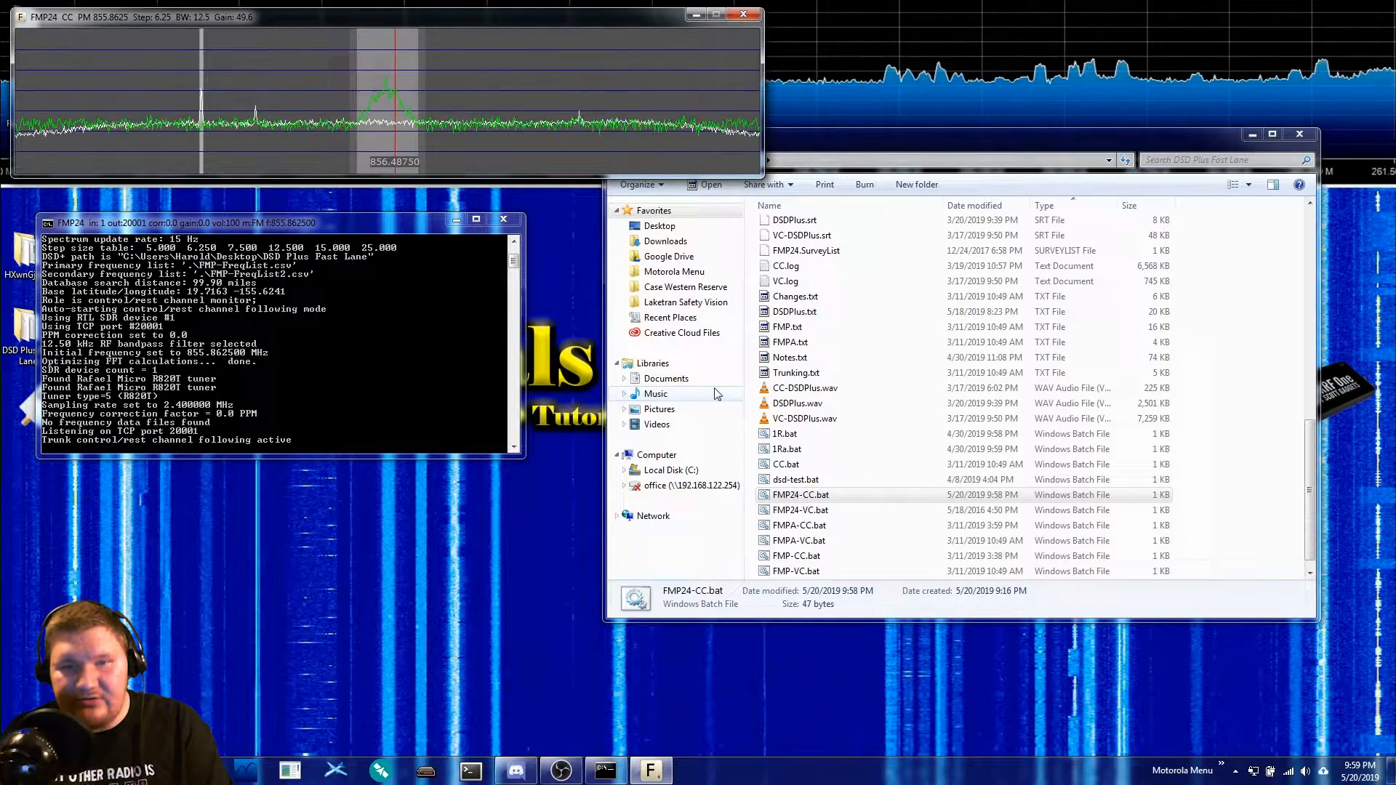
pyautogui.click(784, 434)
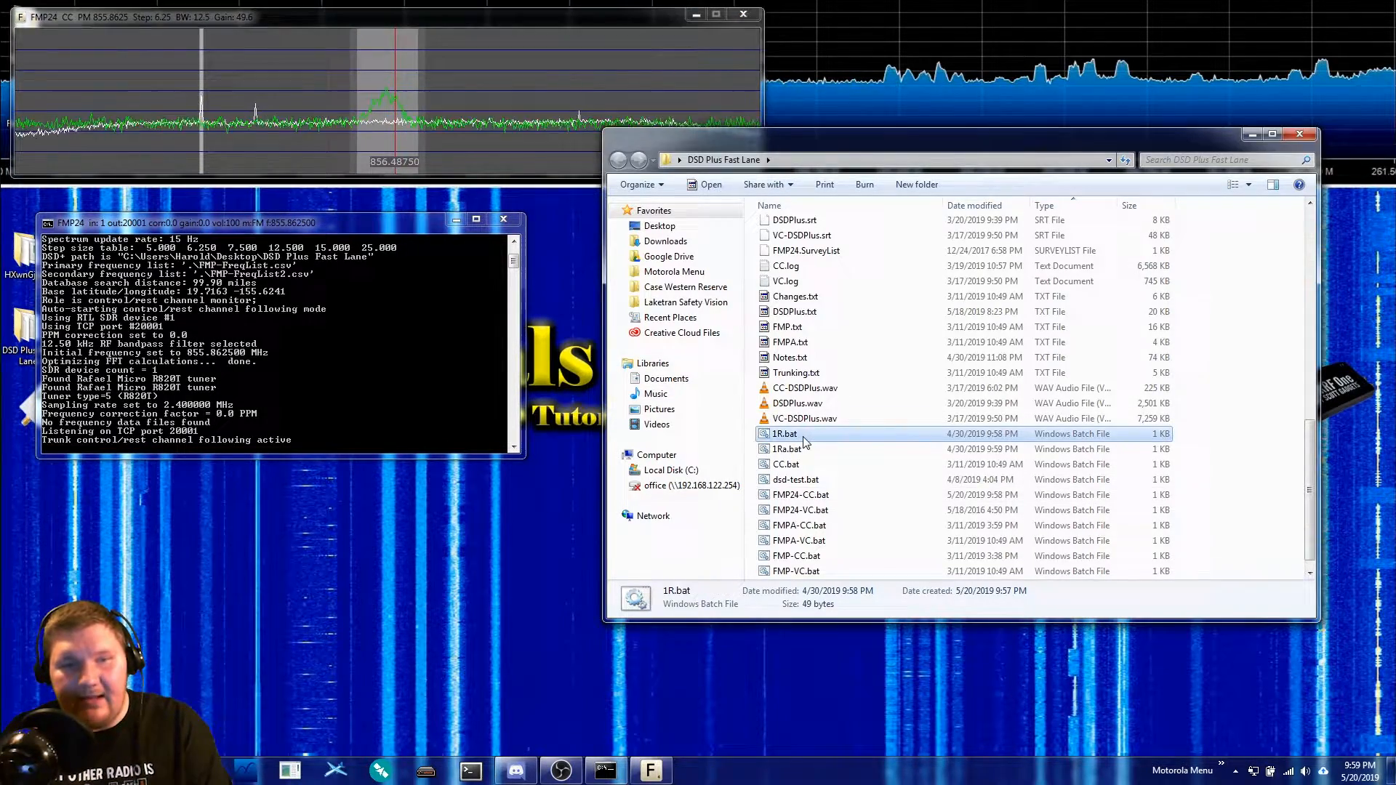
# Launch DSD+ from 1R.bat so FMP24 tracks the trunked system at 852.5750 MHz.
pyautogui.doubleClick(784, 433)
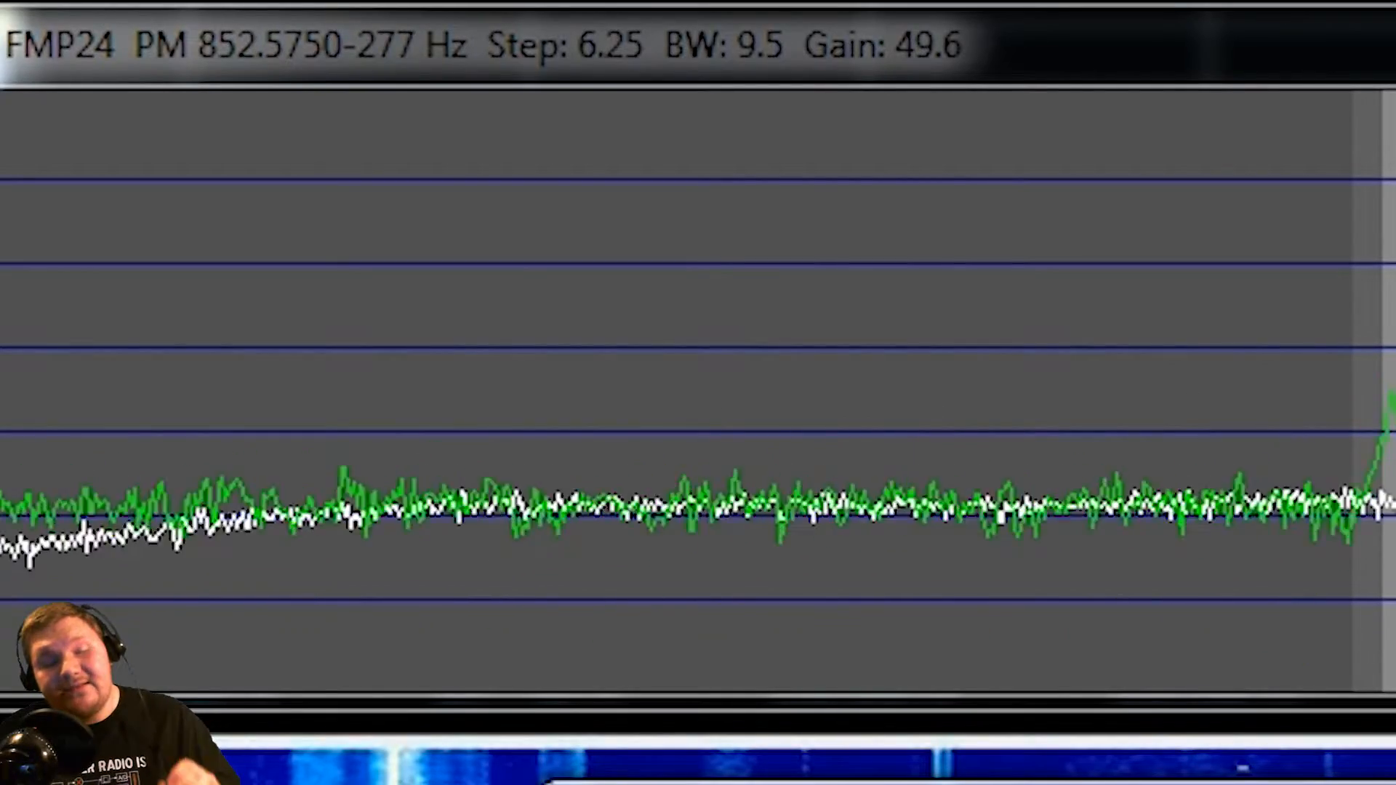
# Bring the DSD+ console forward to view Phase 1 P25 traffic on NAC 343.
pyautogui.click(706, 392)
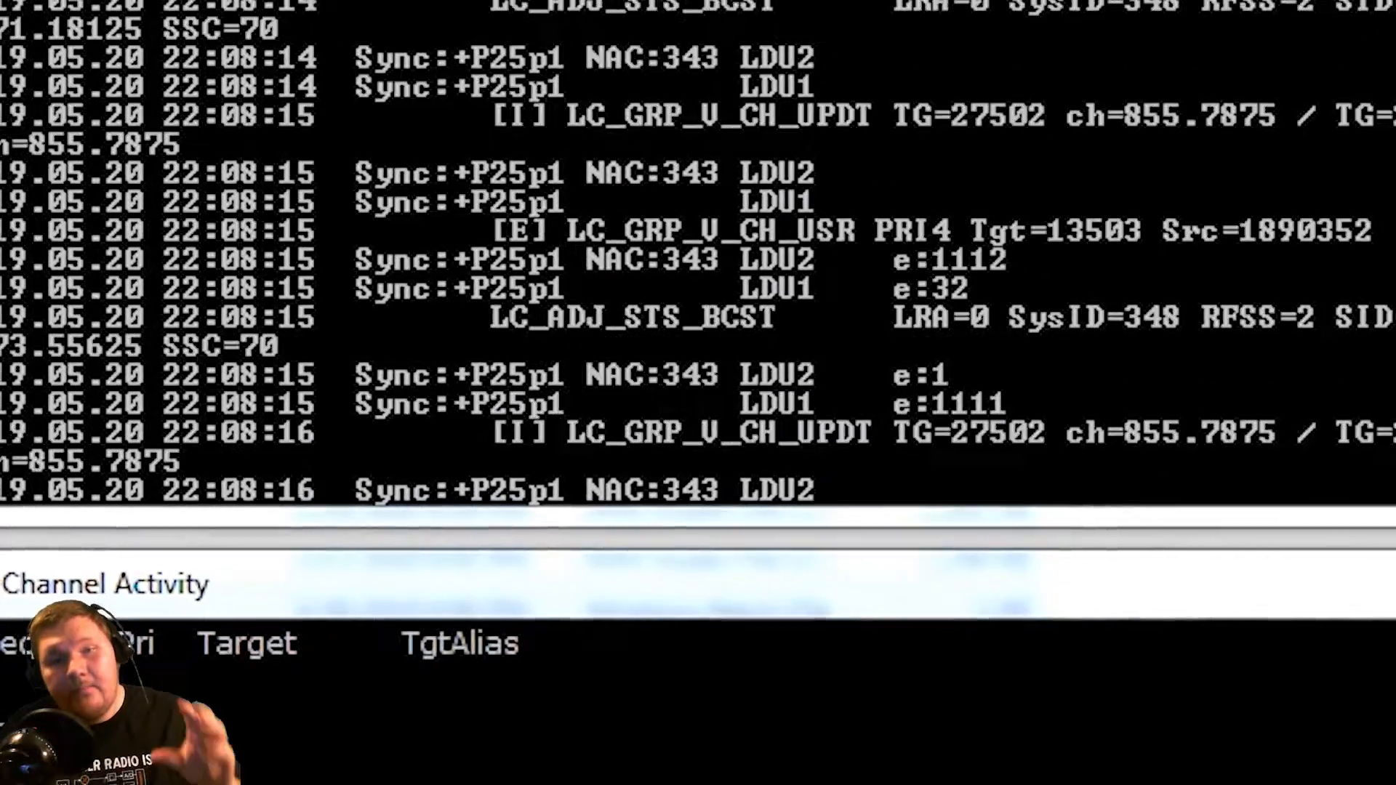
pyautogui.scroll(-3)
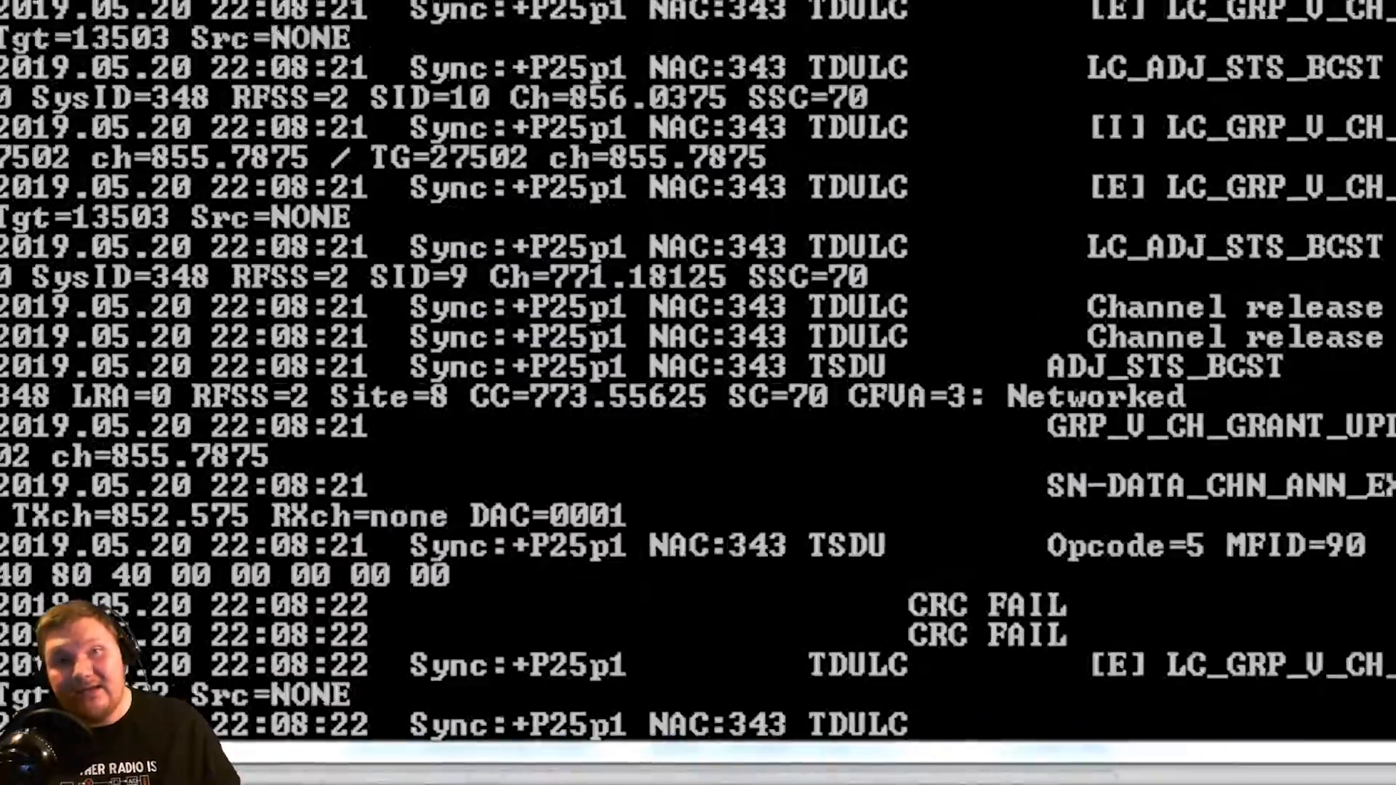
pyautogui.scroll(-3)
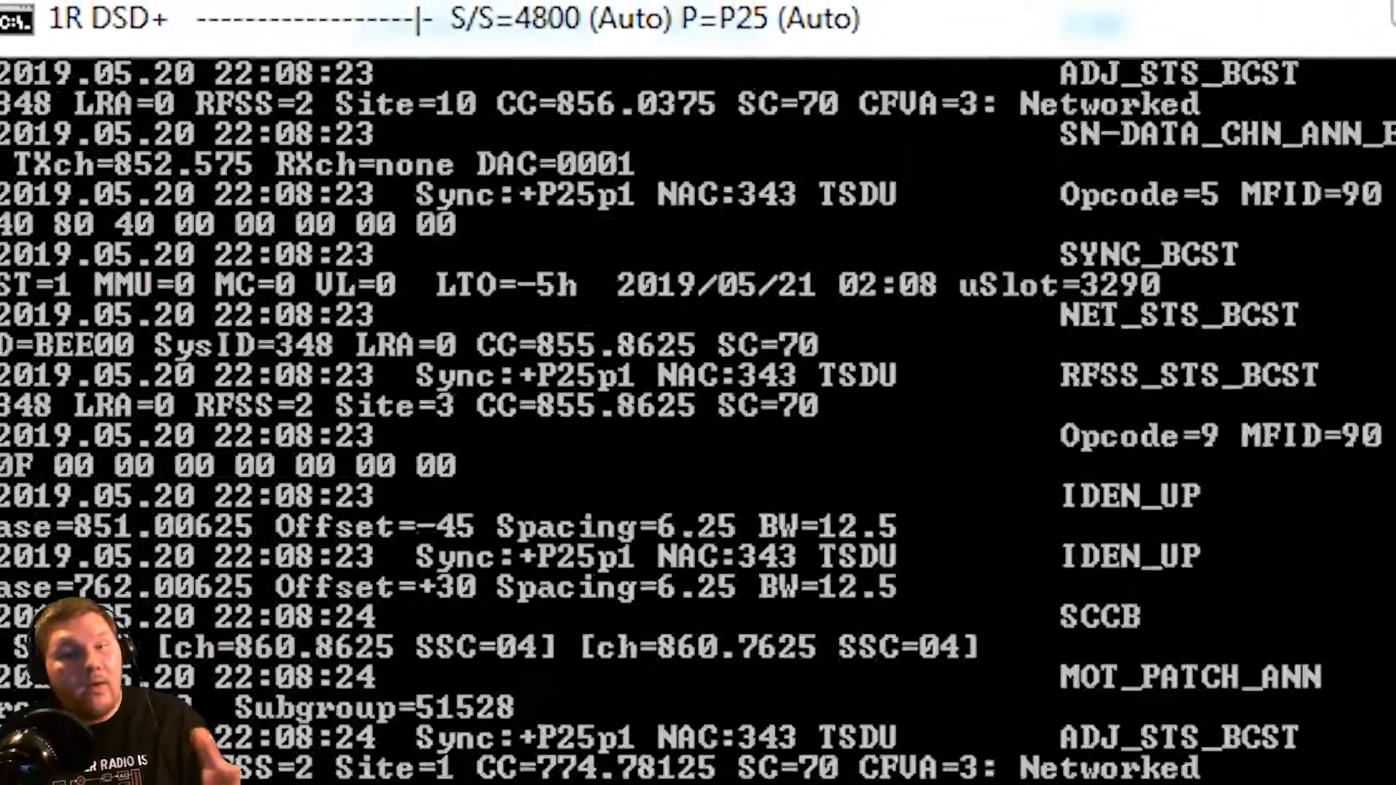